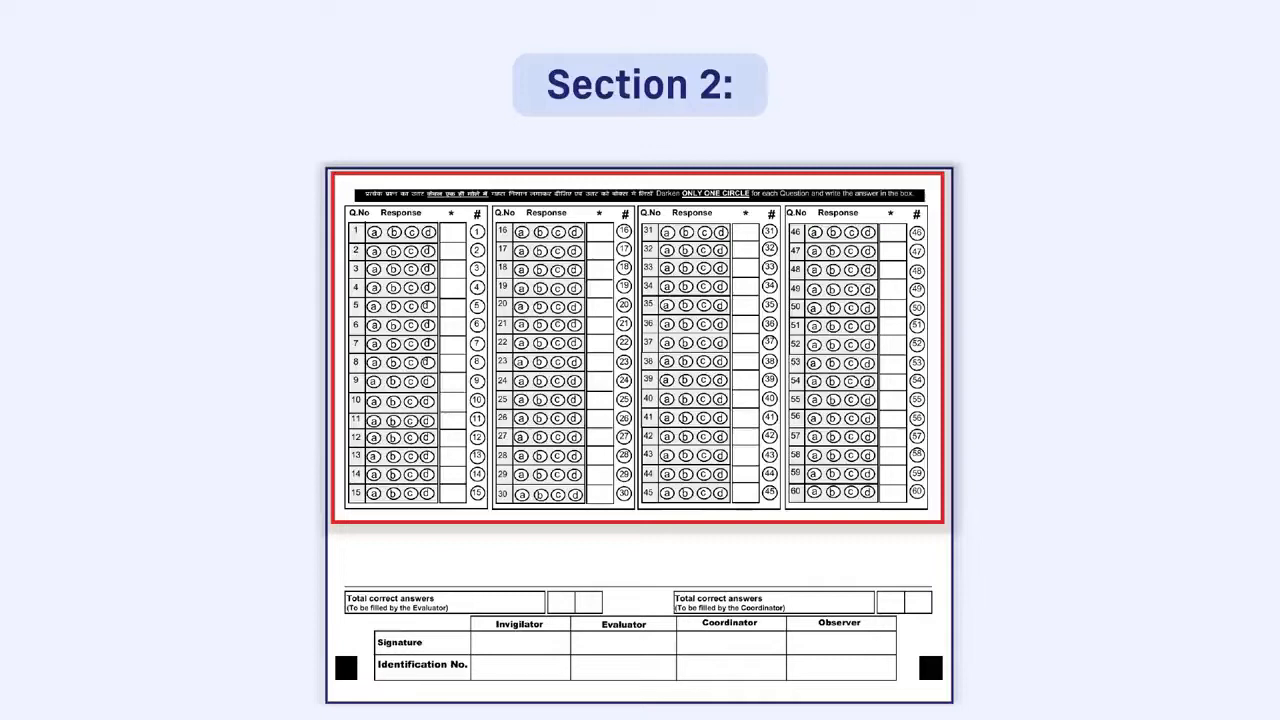
pyautogui.click(374, 232)
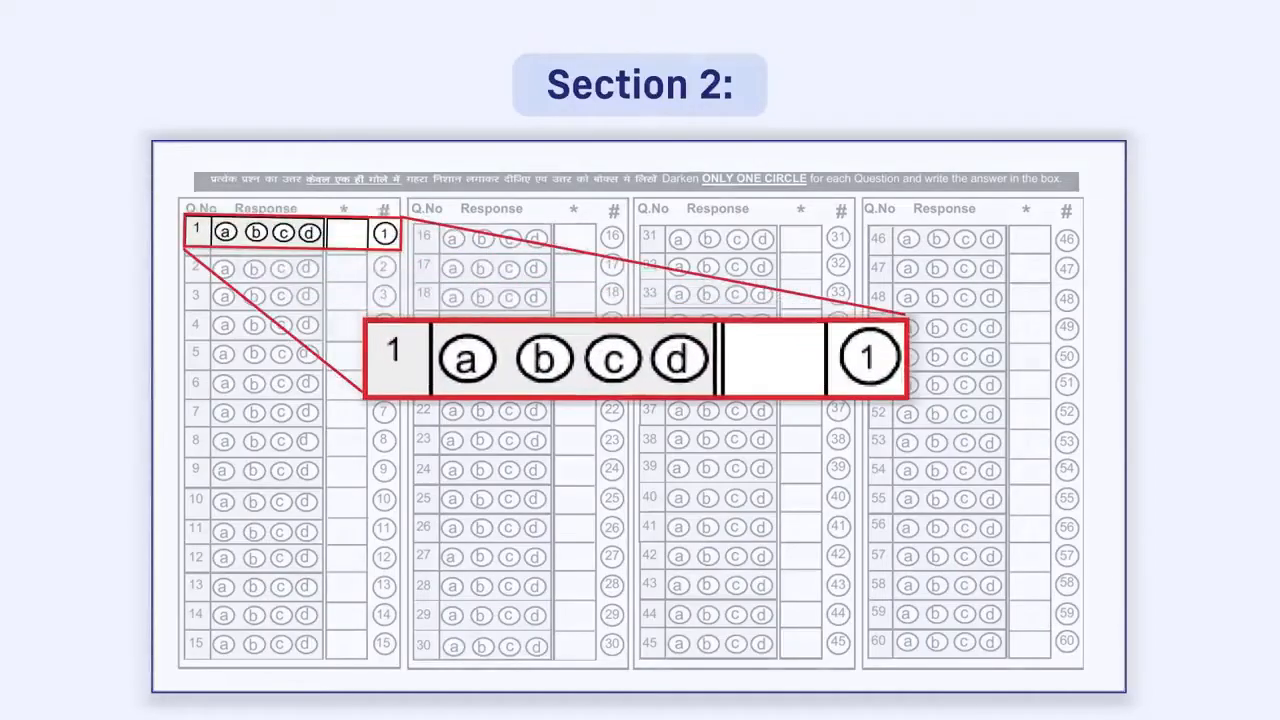
pyautogui.click(467, 358)
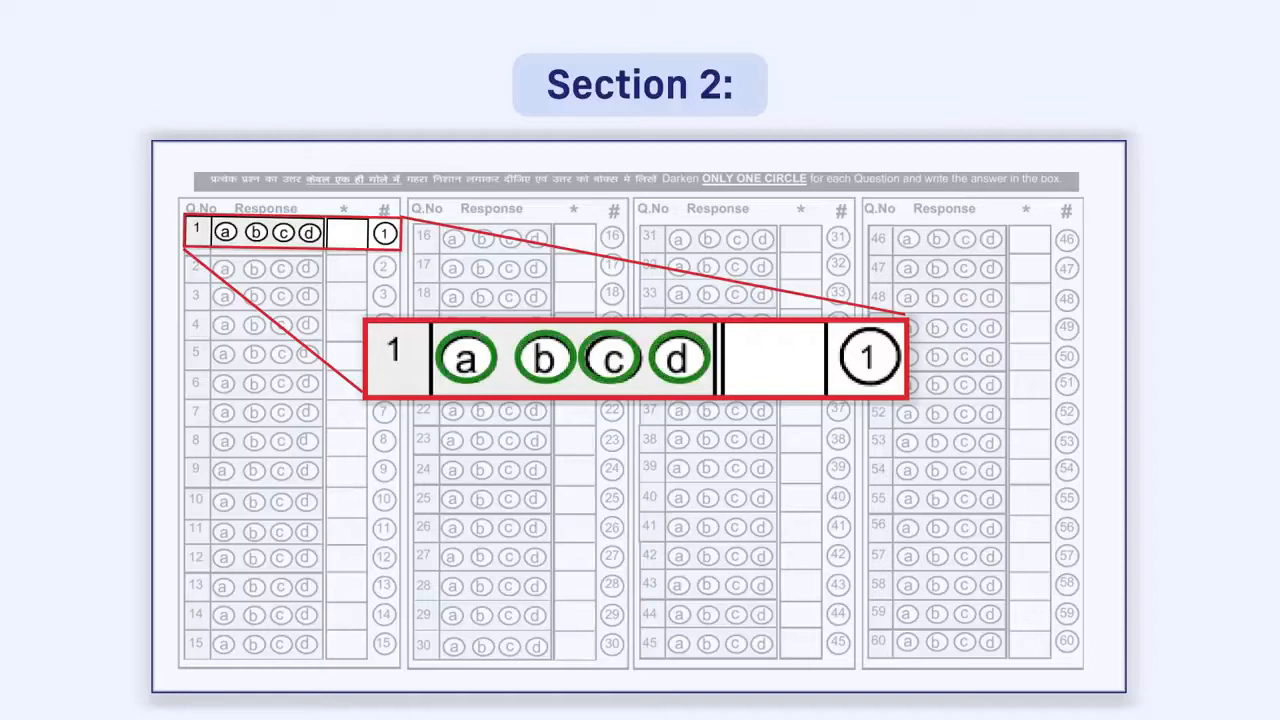
pyautogui.click(610, 358)
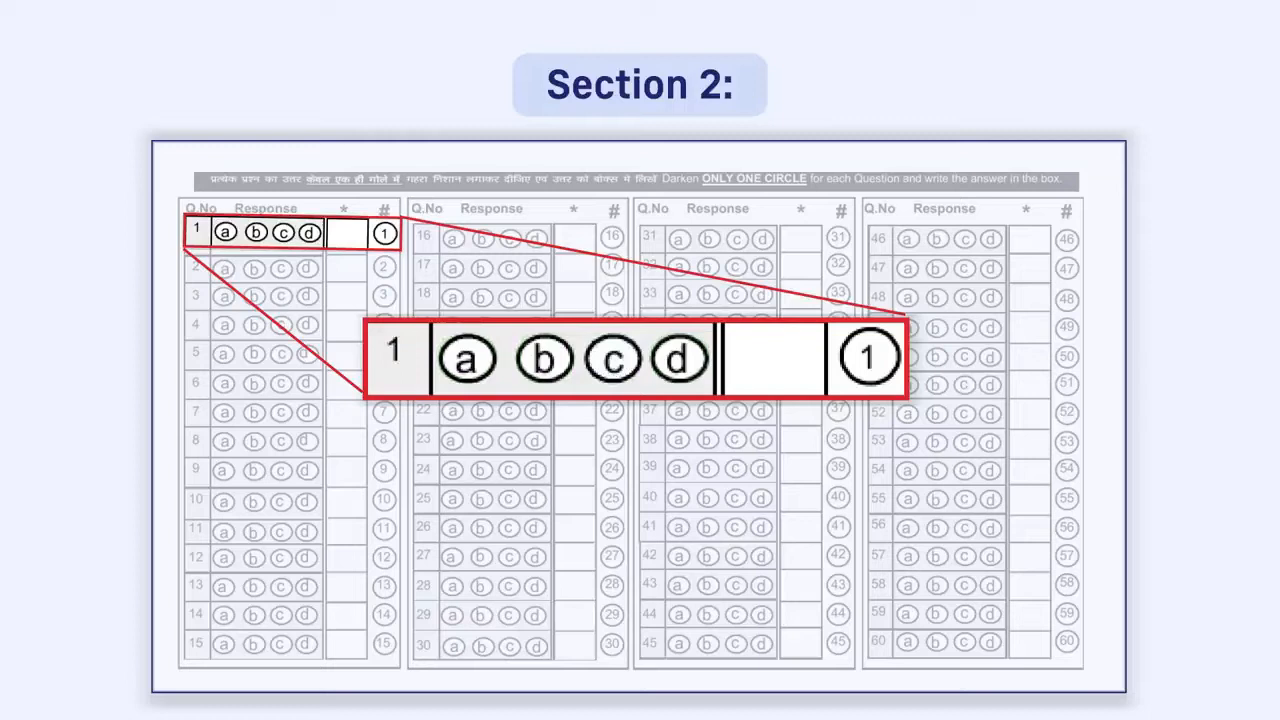
pyautogui.click(612, 358)
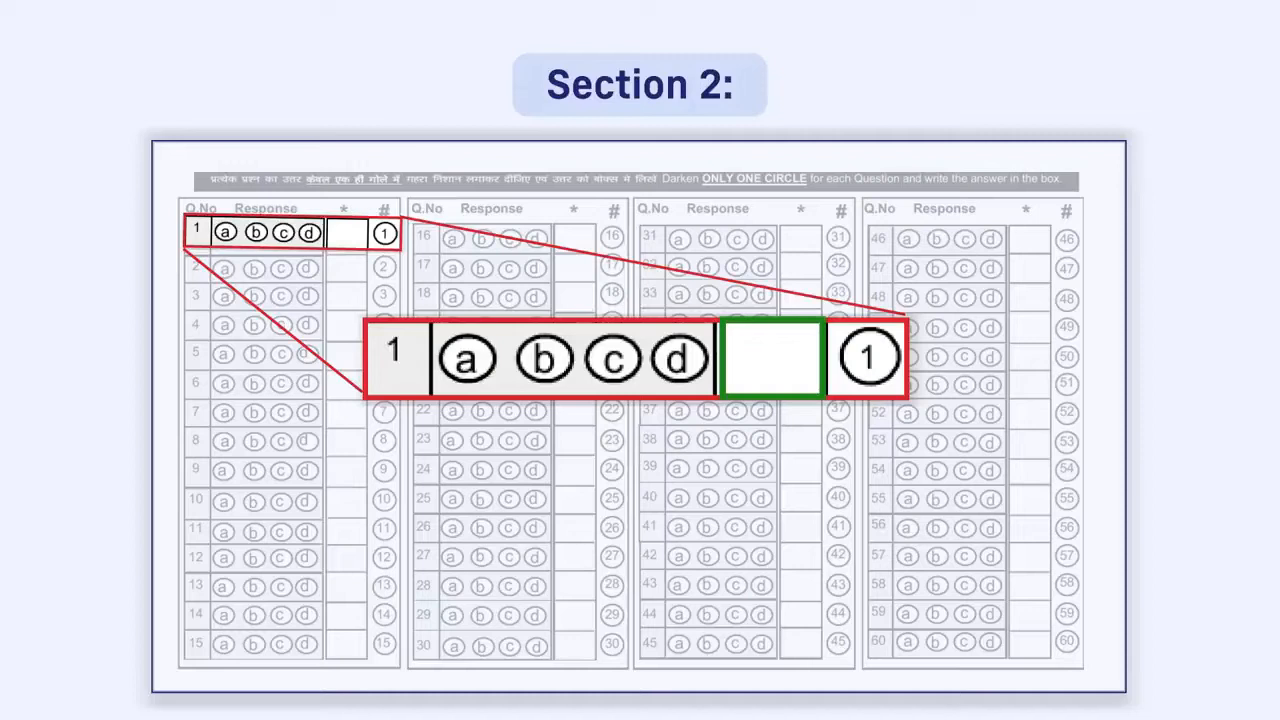
pyautogui.click(468, 359)
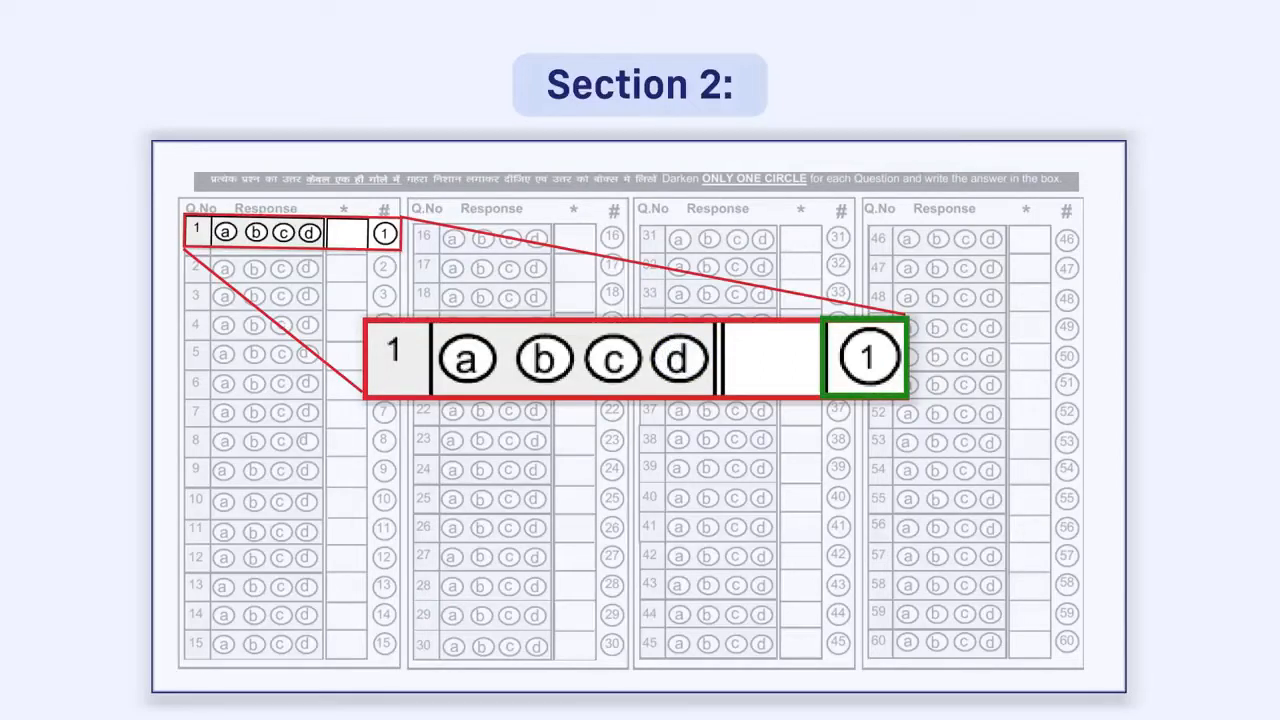
pyautogui.click(868, 358)
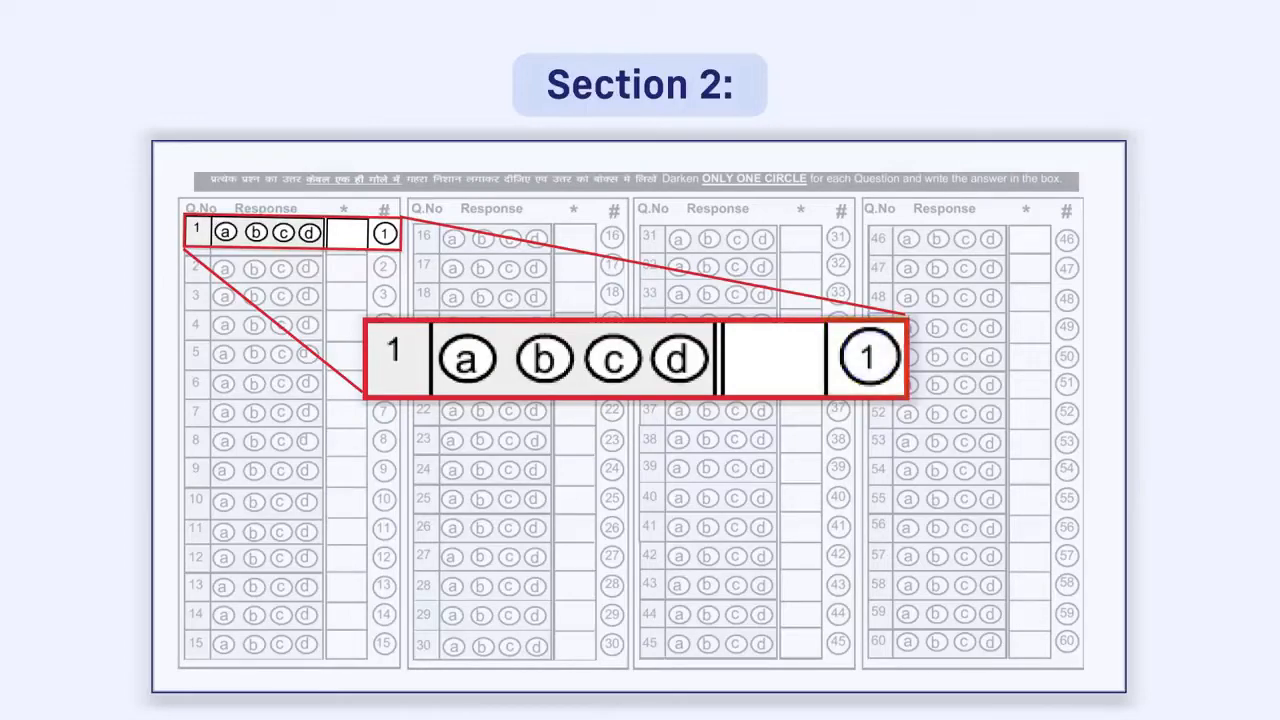
pyautogui.click(609, 358)
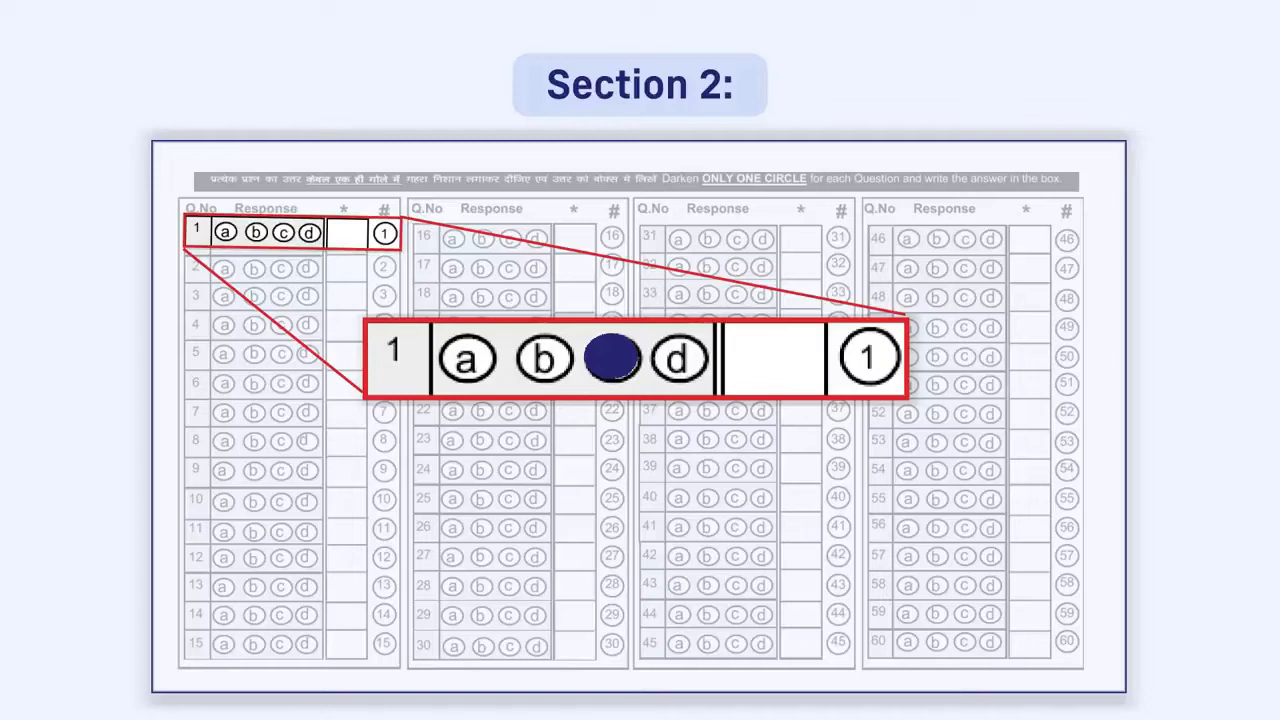
pyautogui.write('c')
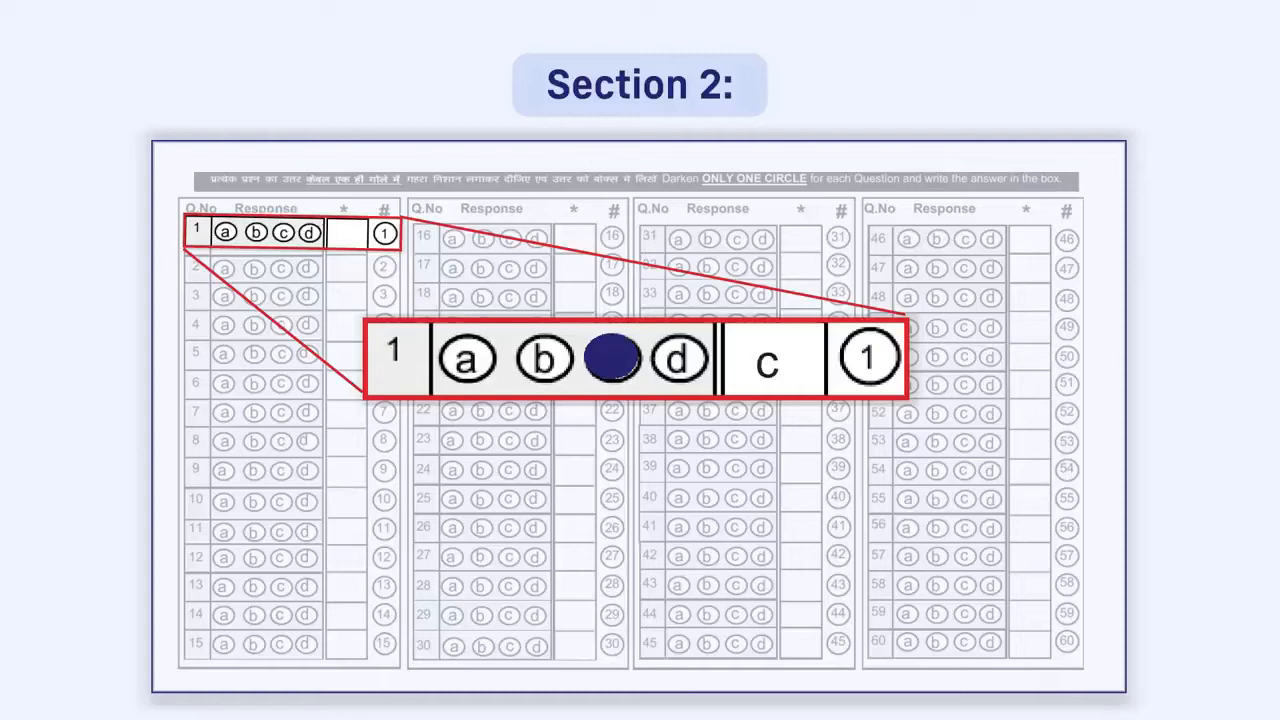
pyautogui.click(611, 359)
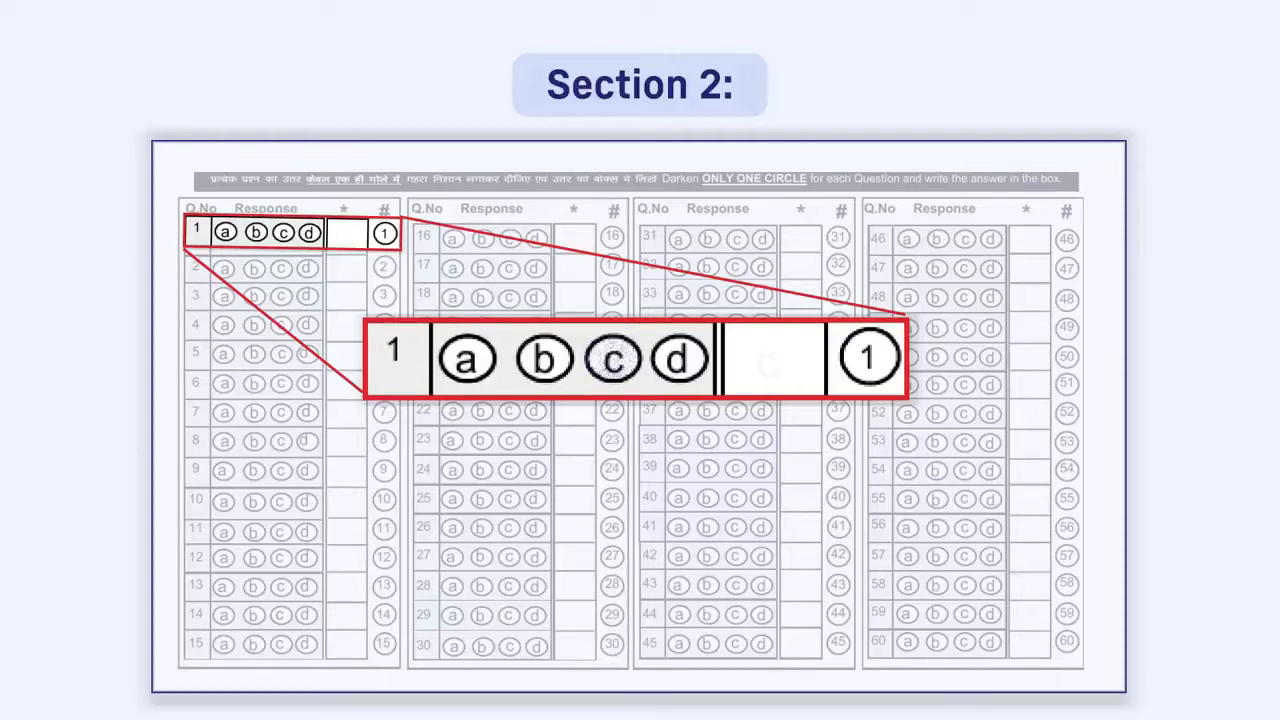
pyautogui.click(614, 358)
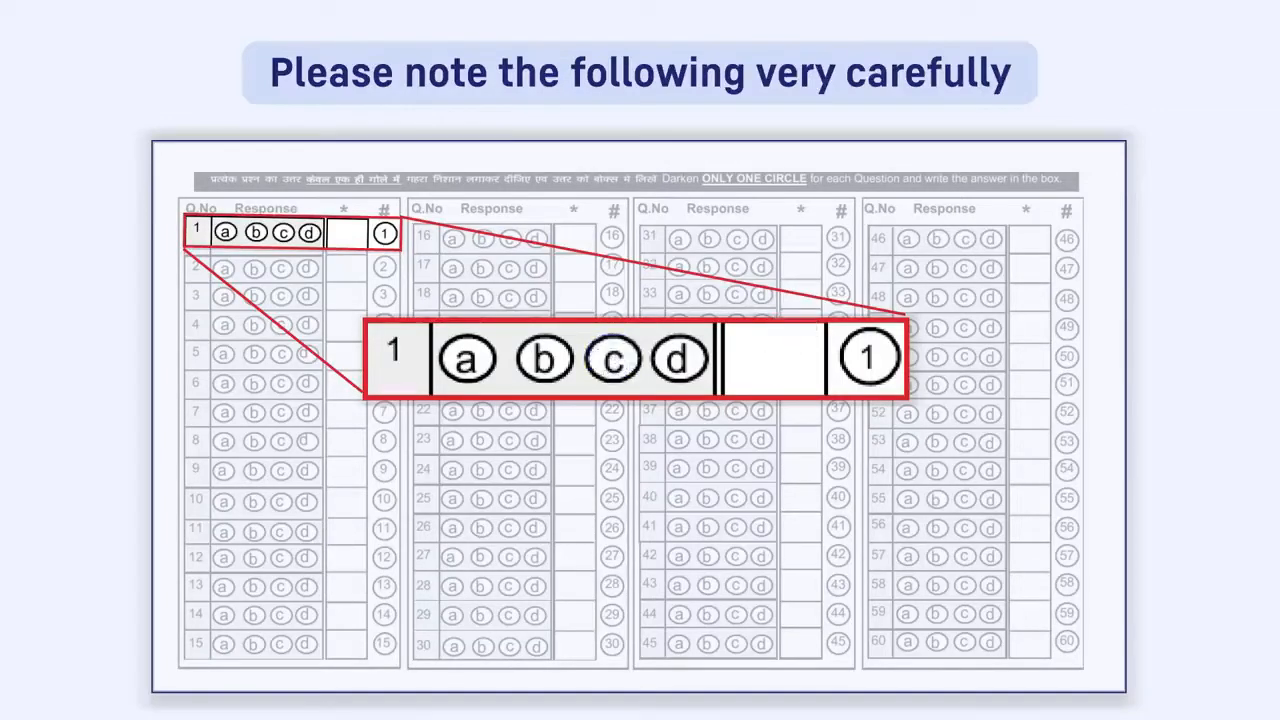
pyautogui.click(611, 359)
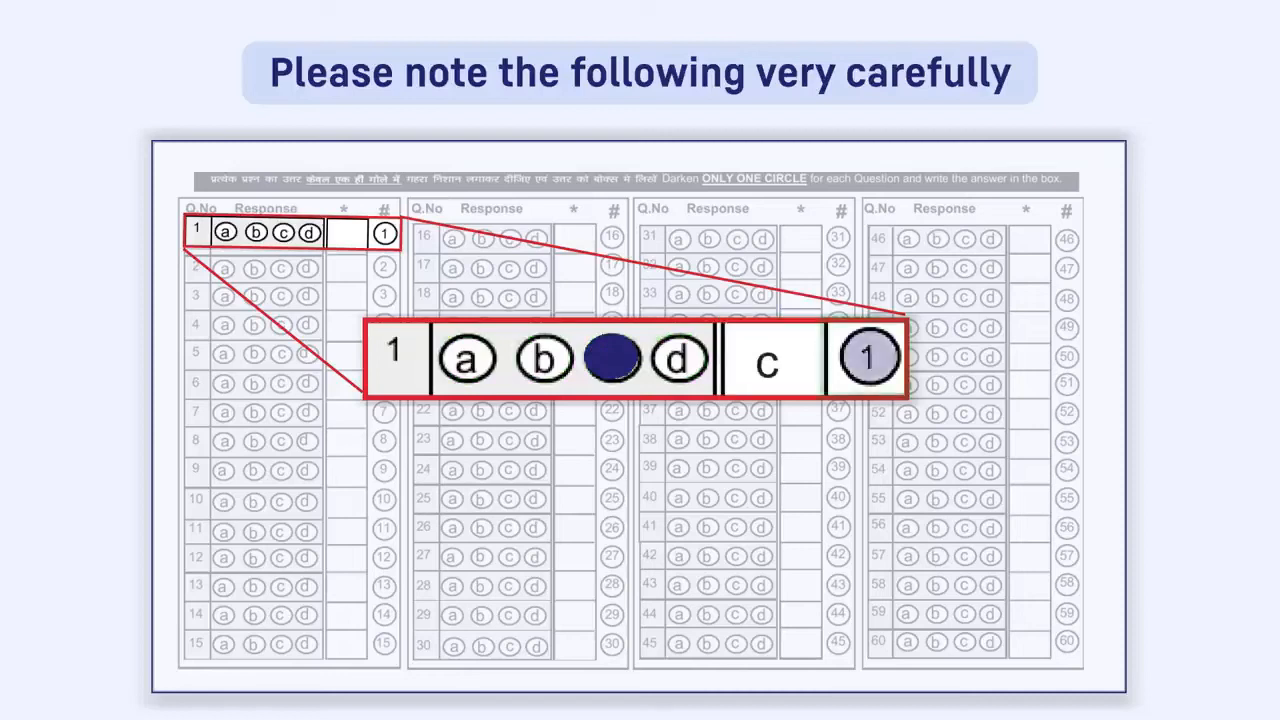
pyautogui.click(866, 358)
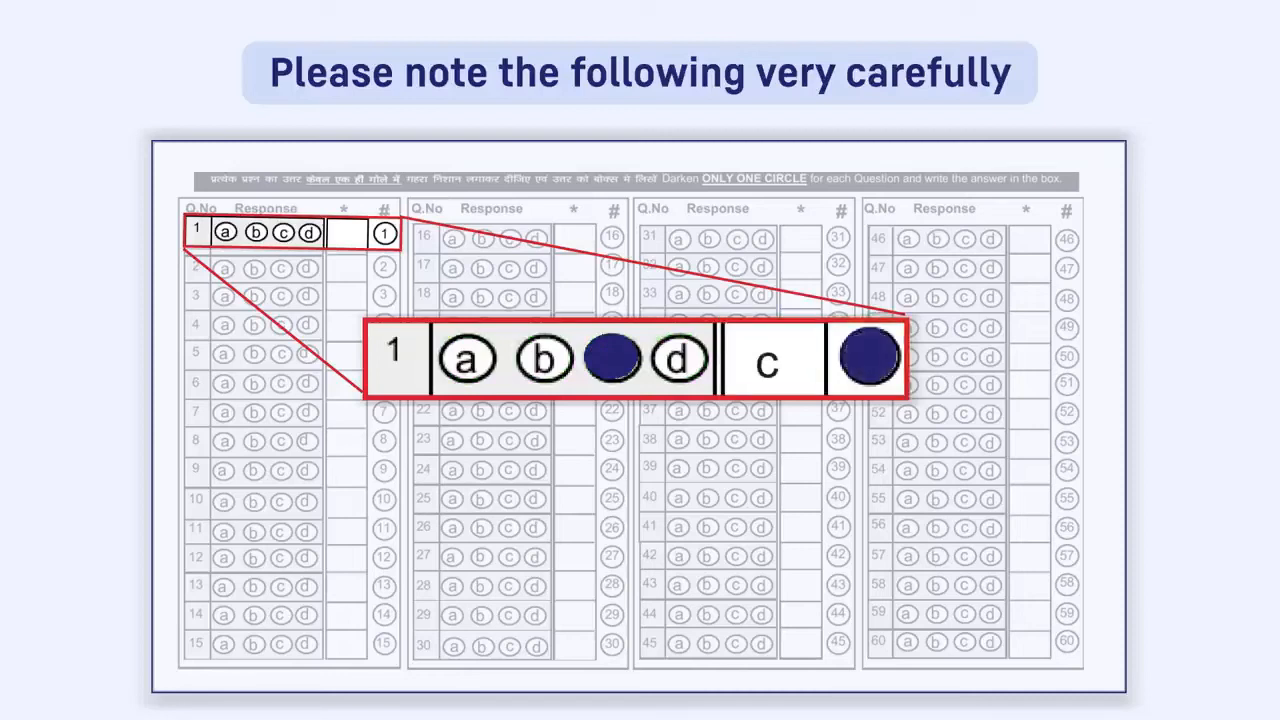